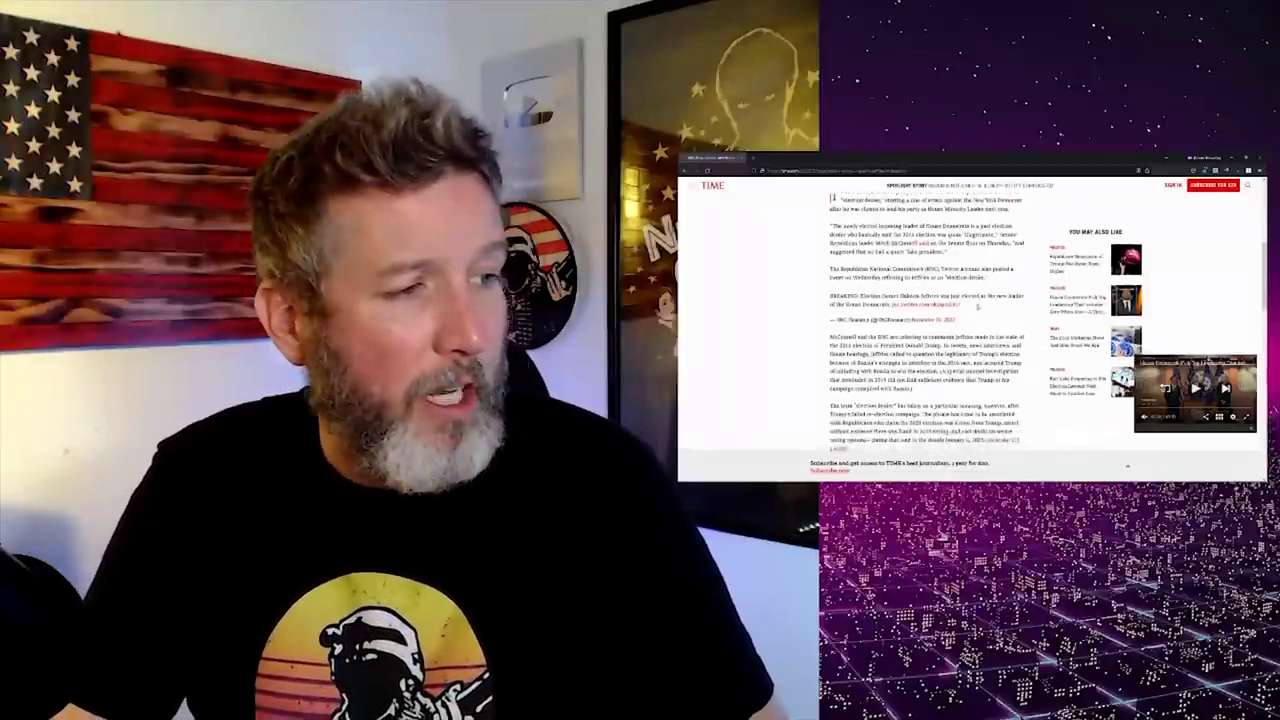
{"action": "scroll", "scroll_direction": "down", "scroll_amount": 3}
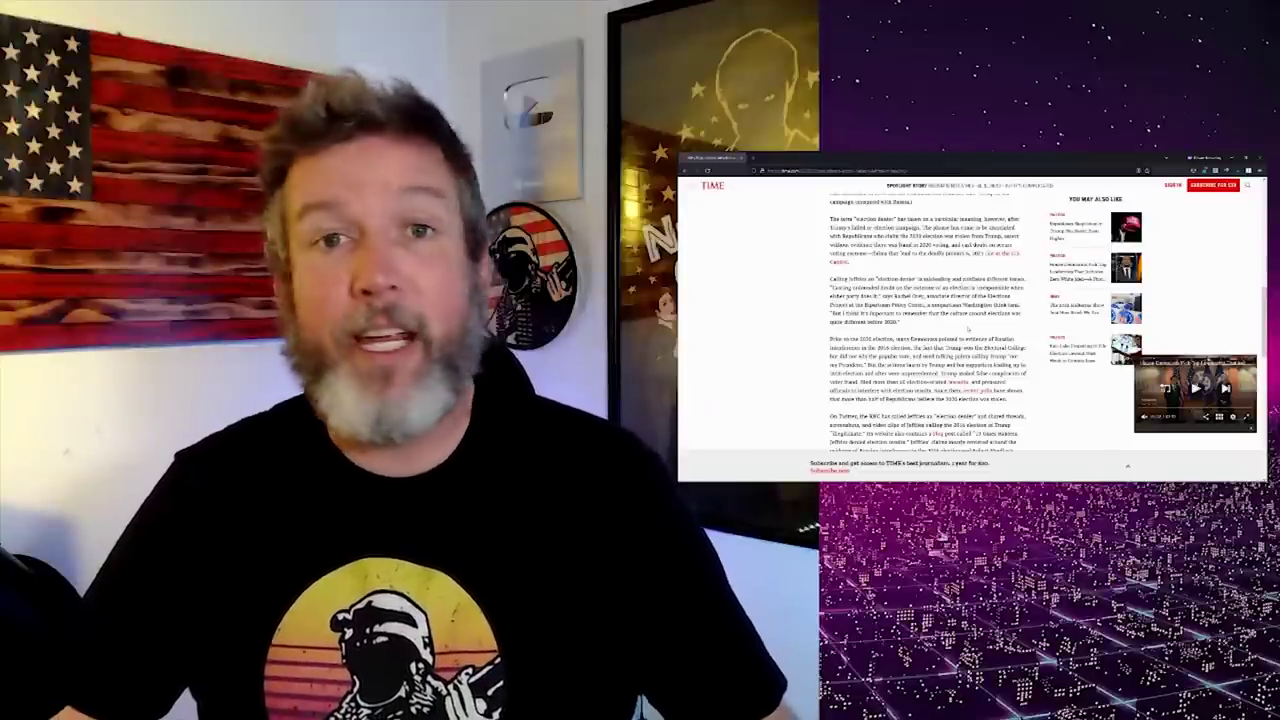
{"action": "scroll", "scroll_direction": "down", "scroll_amount": 3}
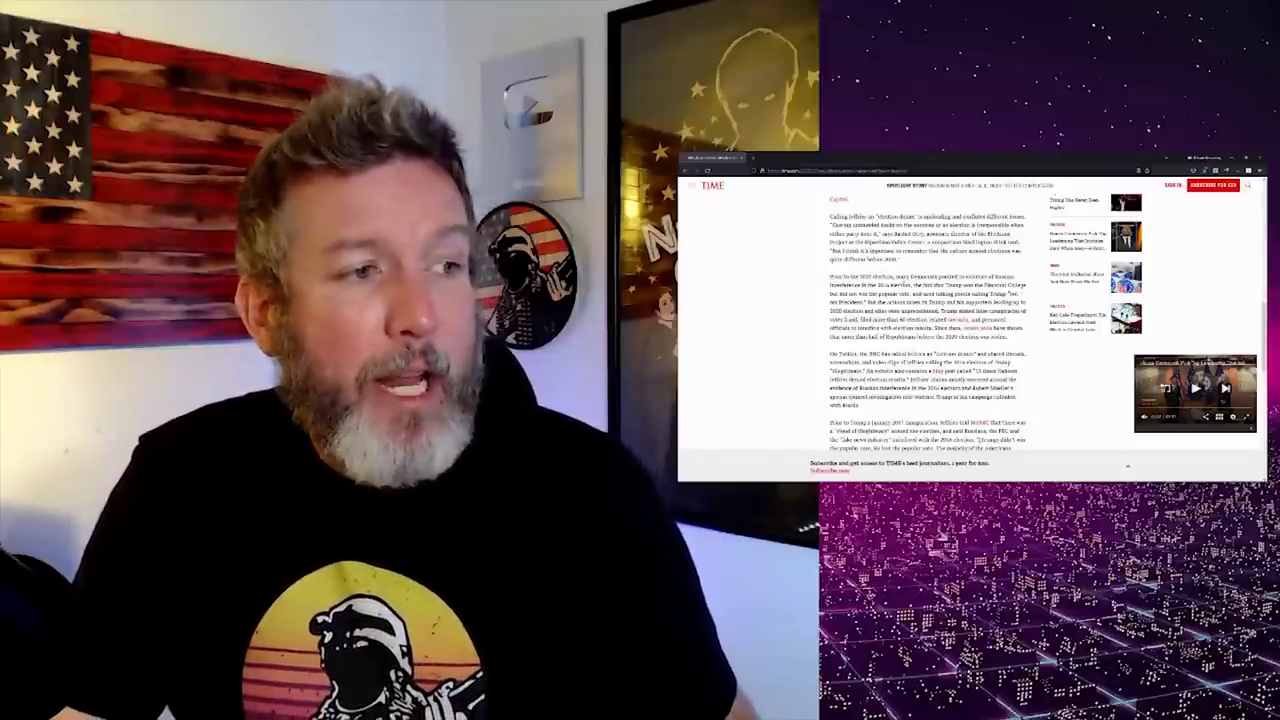